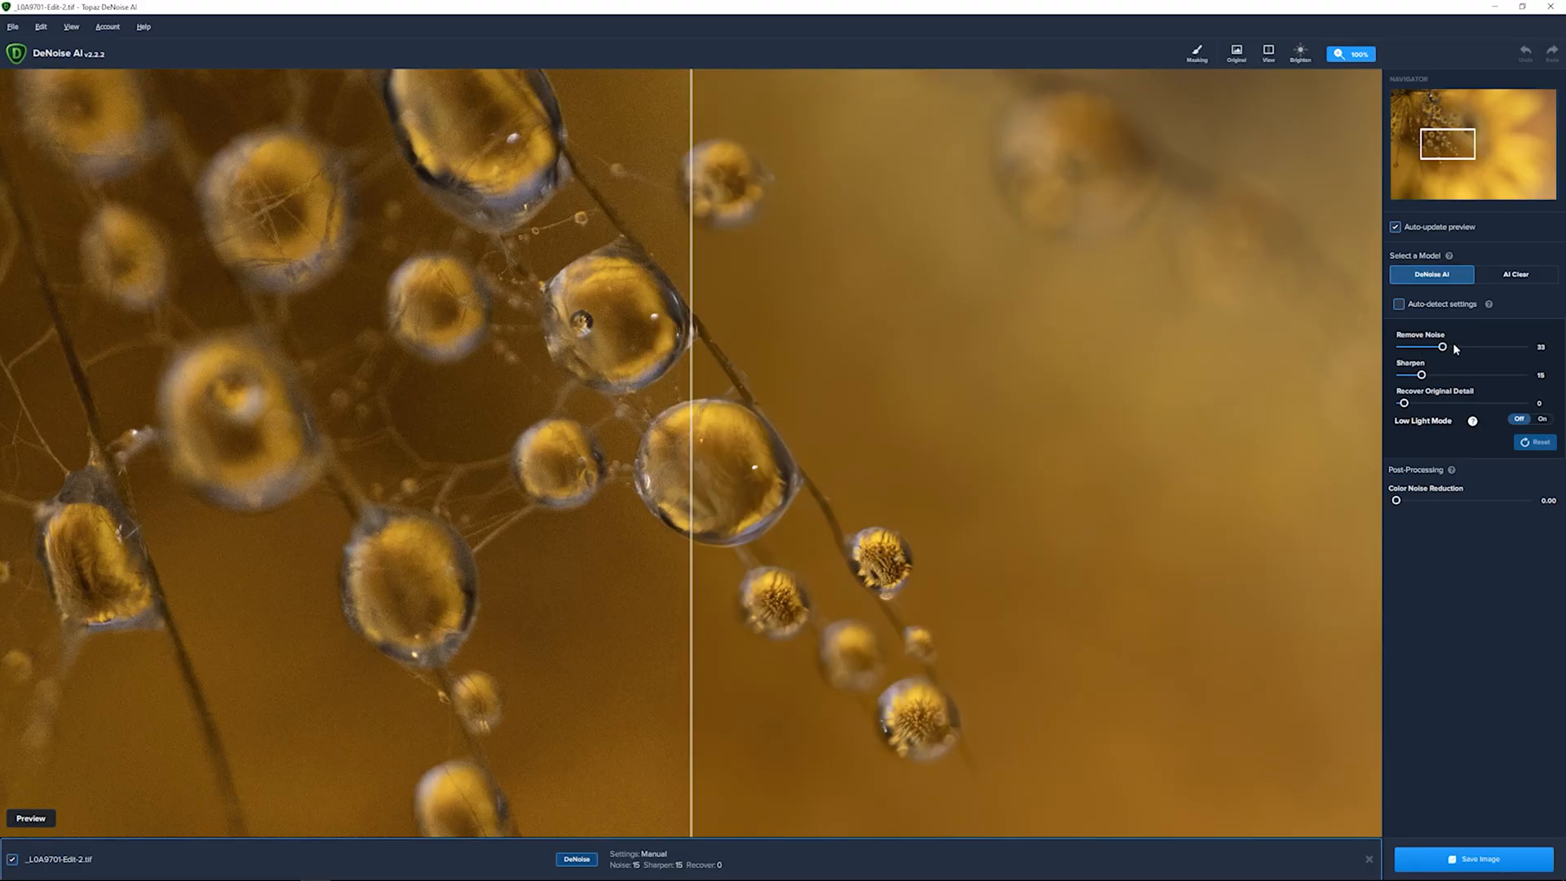
Drag Remove Noise down from 33 to 14 in two passes.
{"action": "left_click_drag", "start_coordinate": [1441, 346], "coordinate": [1424, 347]}
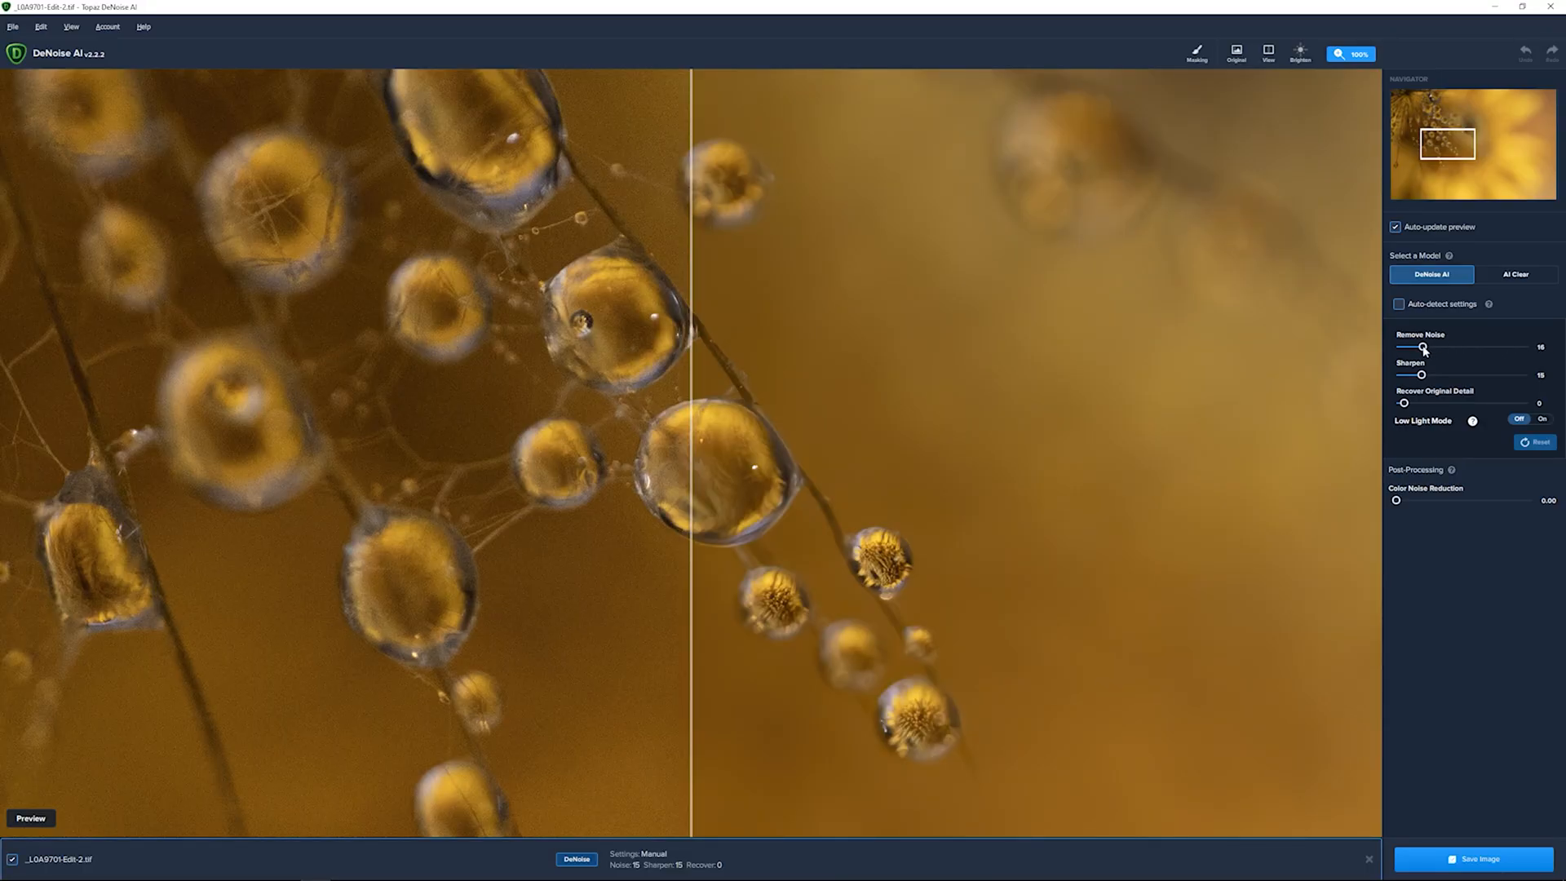
{"action": "left_click_drag", "start_coordinate": [1423, 346], "coordinate": [1415, 346]}
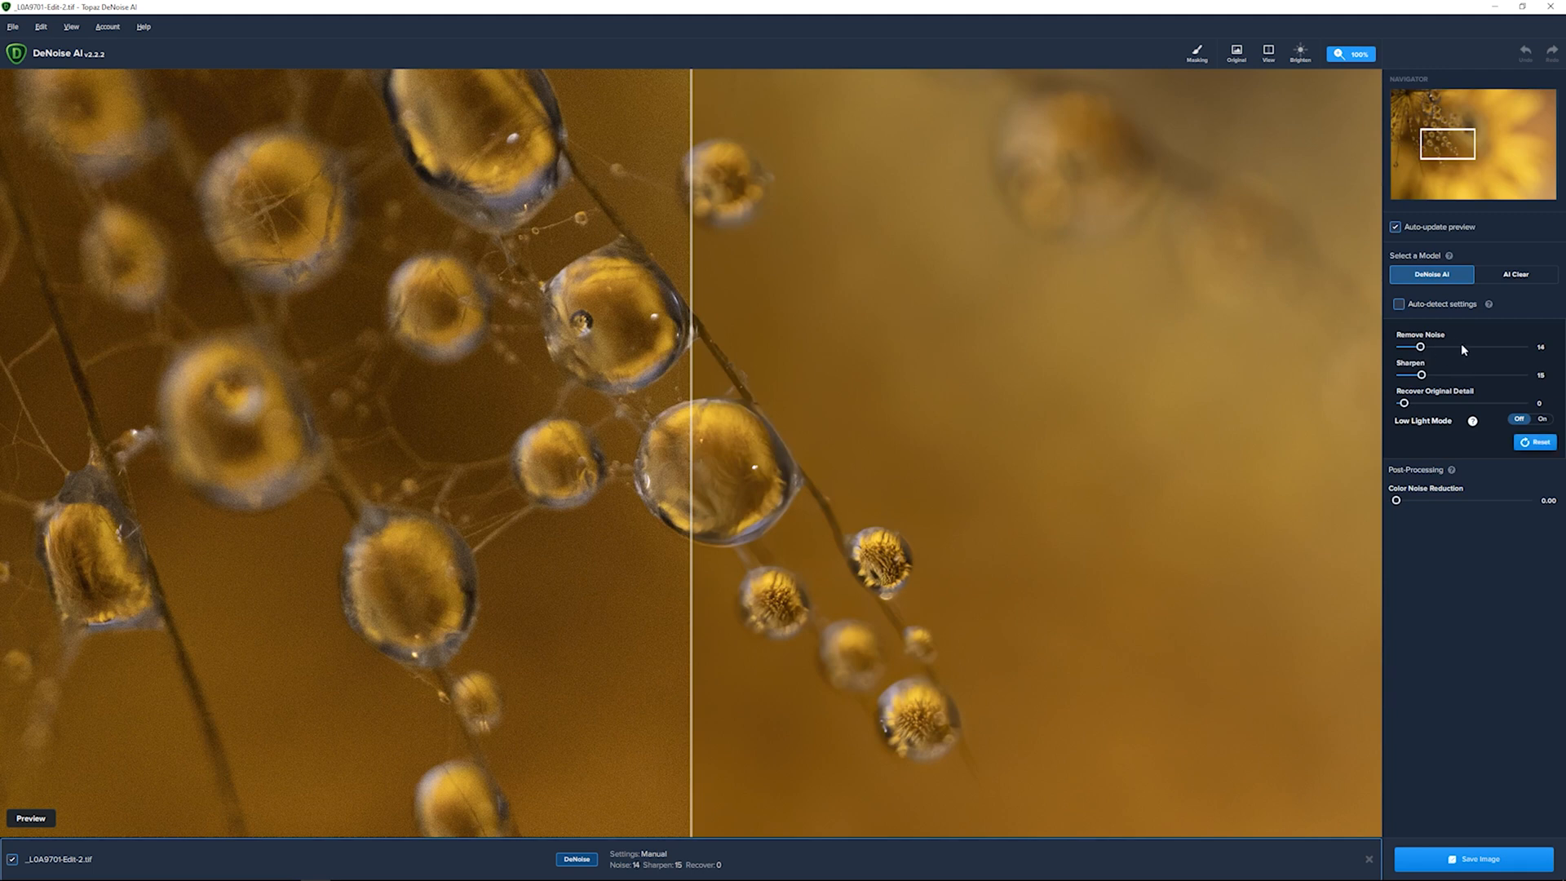
{"action": "mouse_move", "coordinate": [1424, 374]}
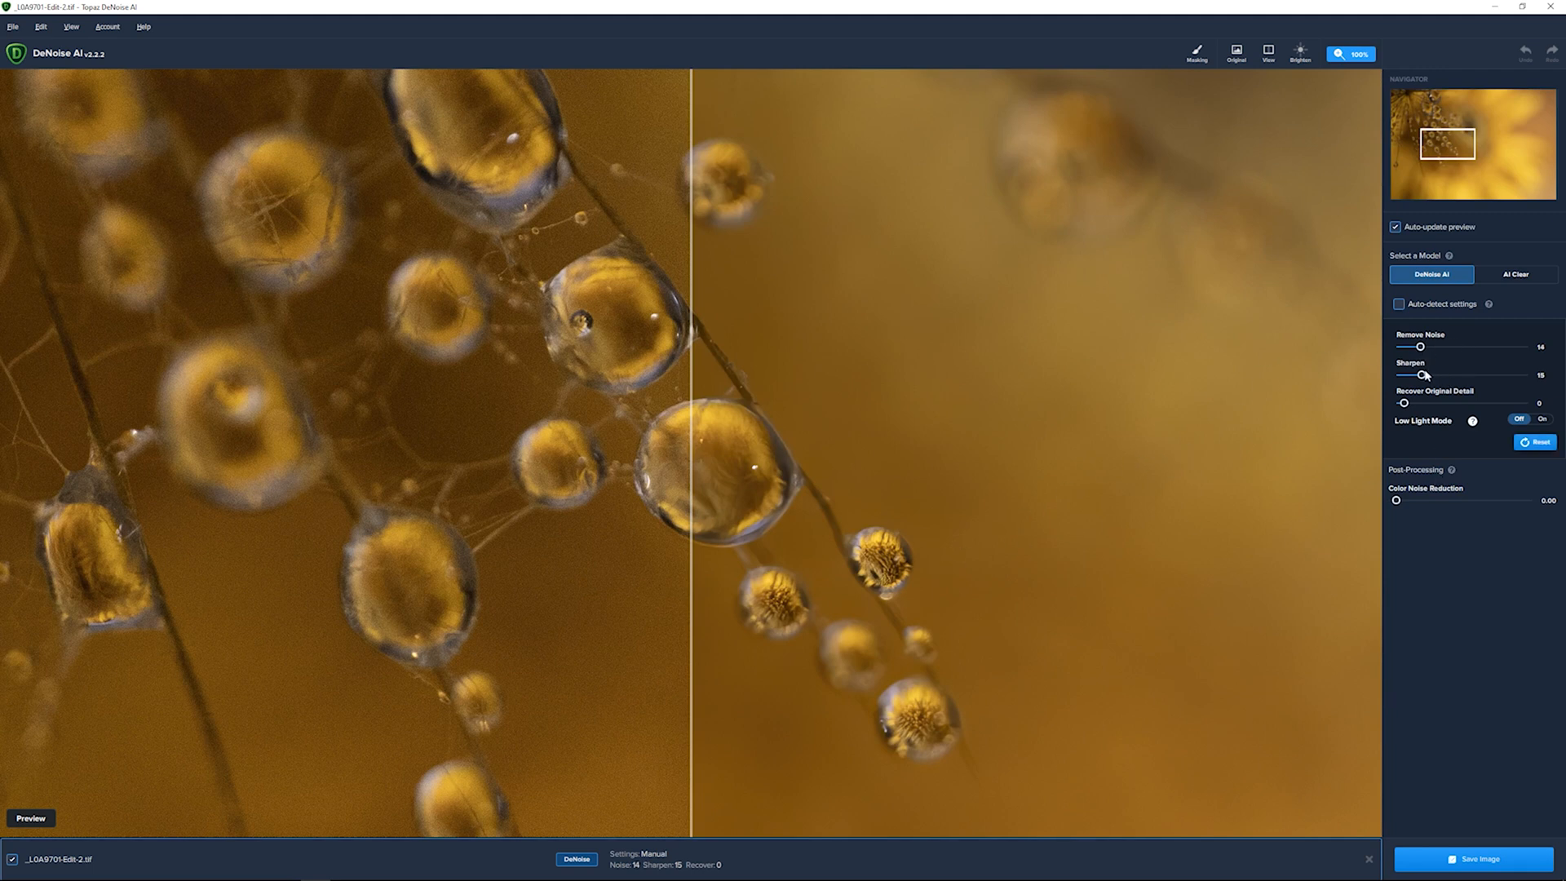
Push Sharpen to 100 and raise Recover Original Detail to 100.
{"action": "left_click_drag", "start_coordinate": [1423, 375], "coordinate": [1520, 375]}
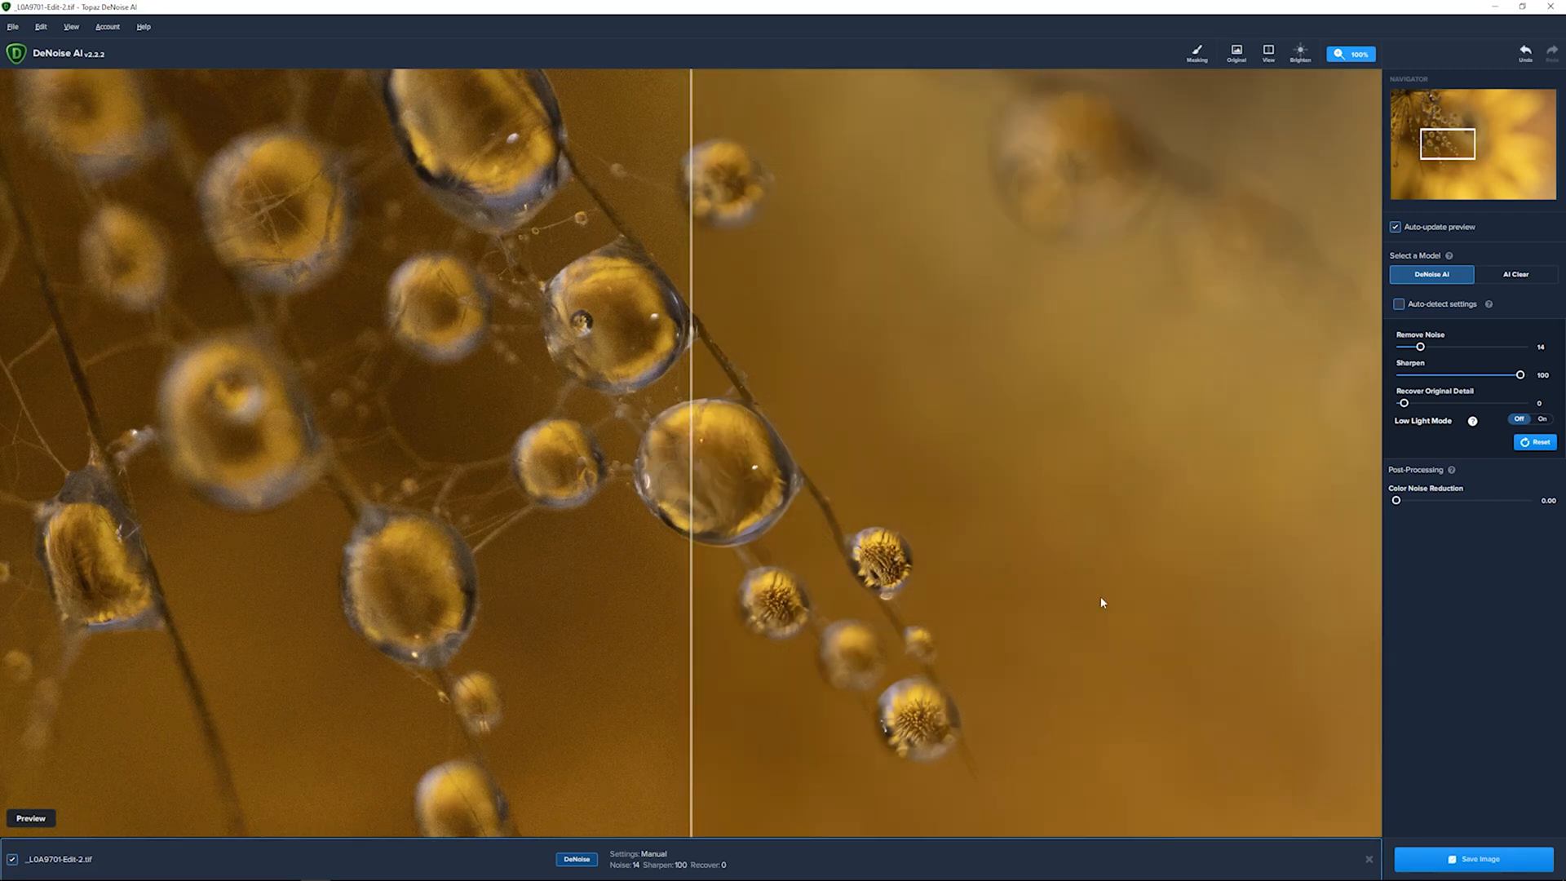
{"action": "mouse_move", "coordinate": [919, 723]}
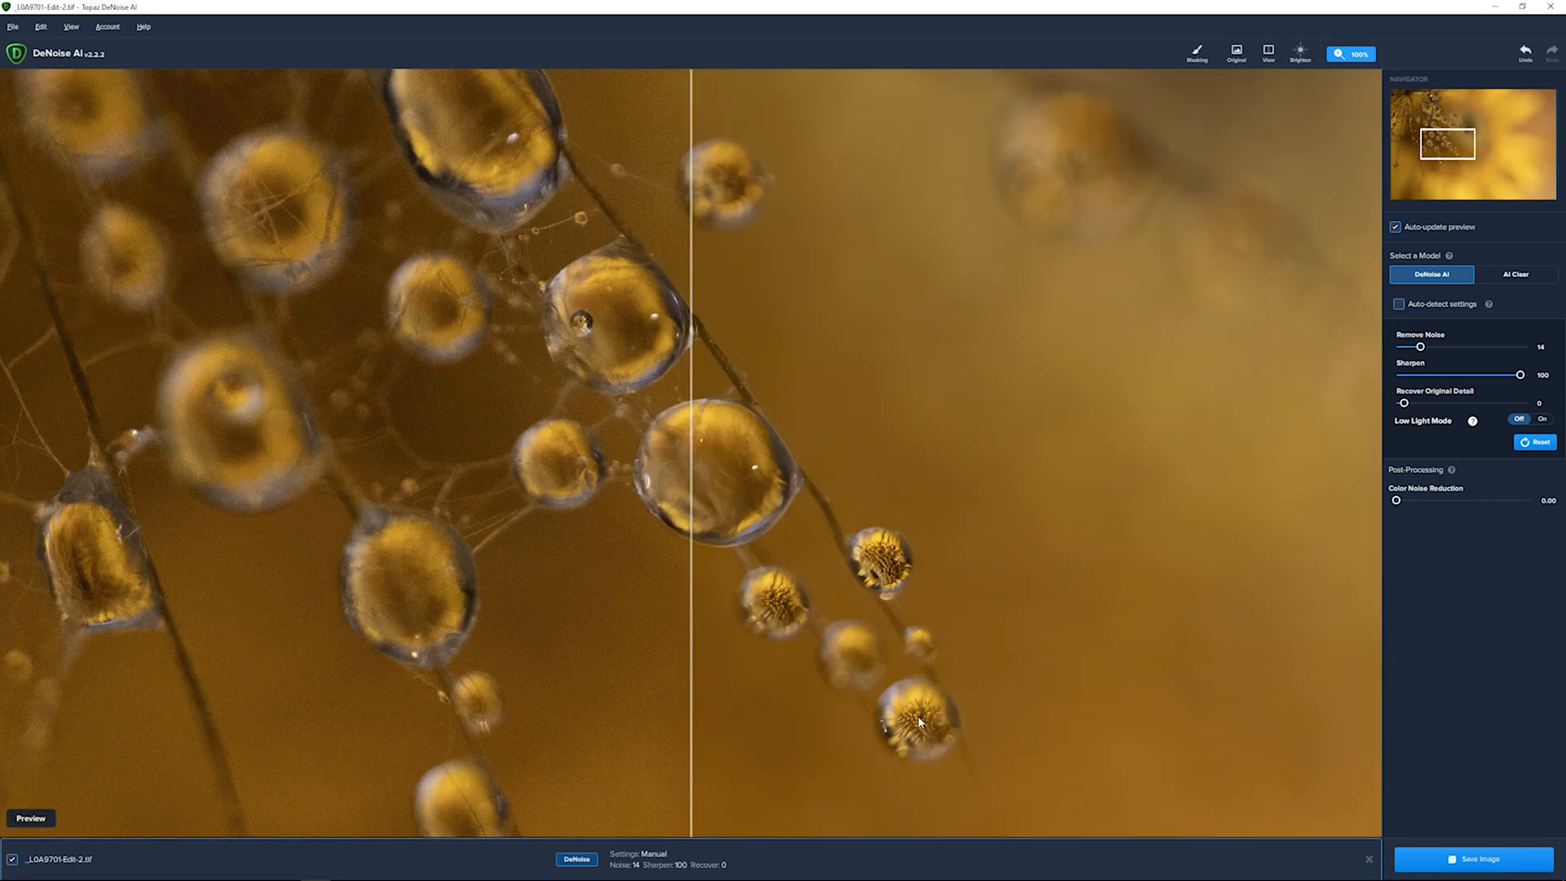
{"action": "mouse_move", "coordinate": [1088, 519]}
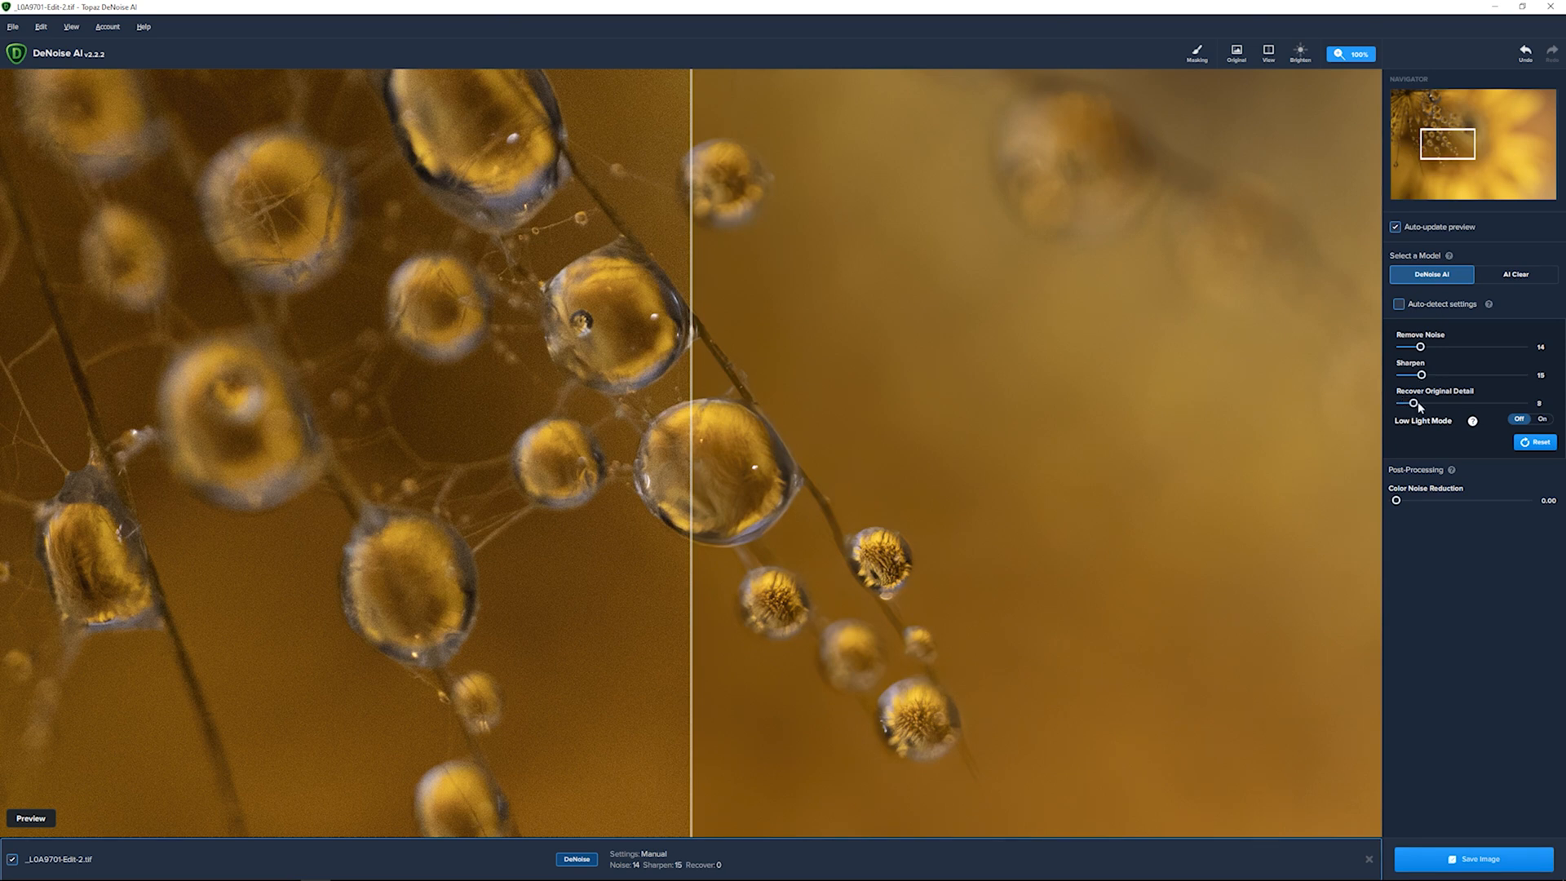
{"action": "left_click_drag", "start_coordinate": [1414, 402], "coordinate": [1522, 402]}
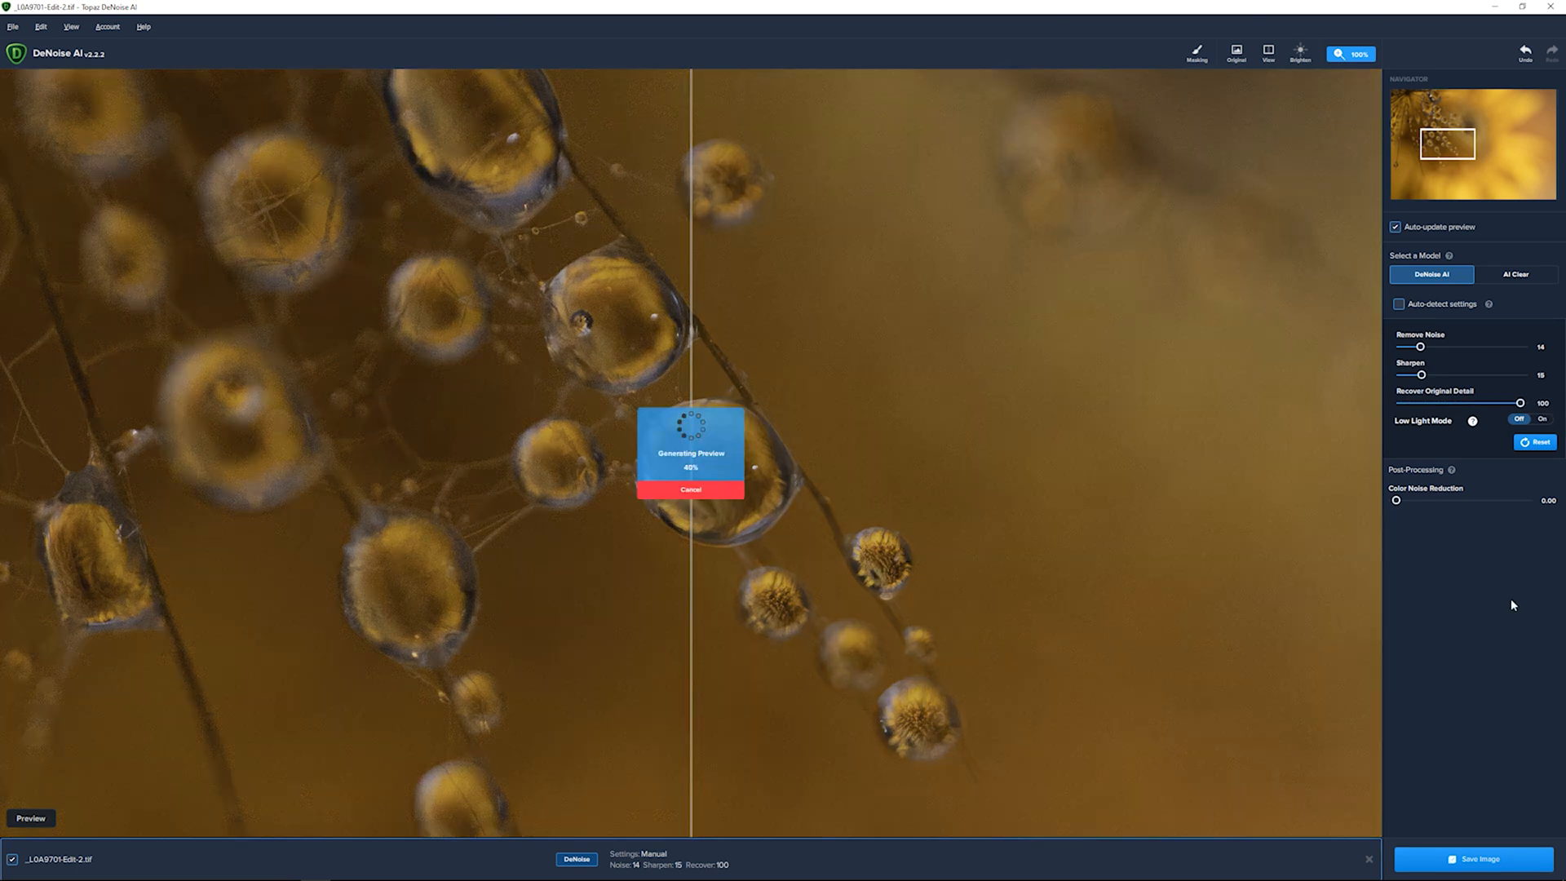